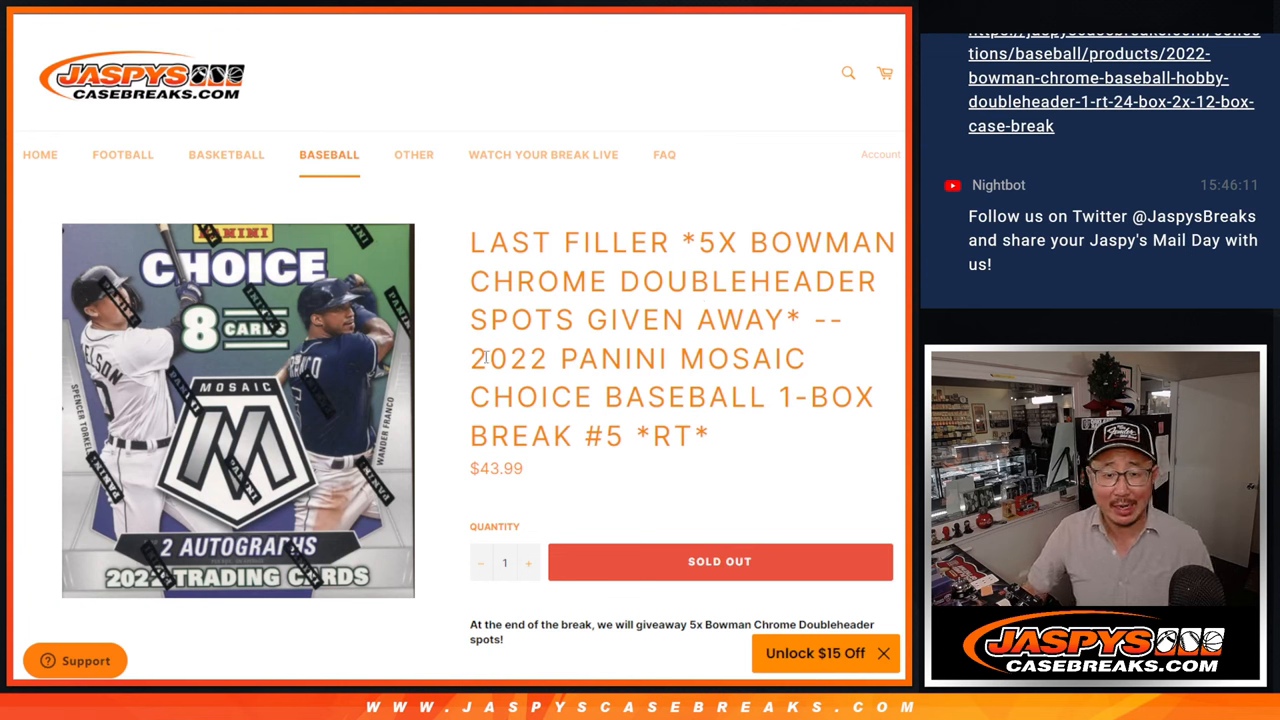
Highlight the giveaway part of the listing title, then clear the highlight
{"action": "left_click_drag", "start_coordinate": [470, 358], "coordinate": [706, 435]}
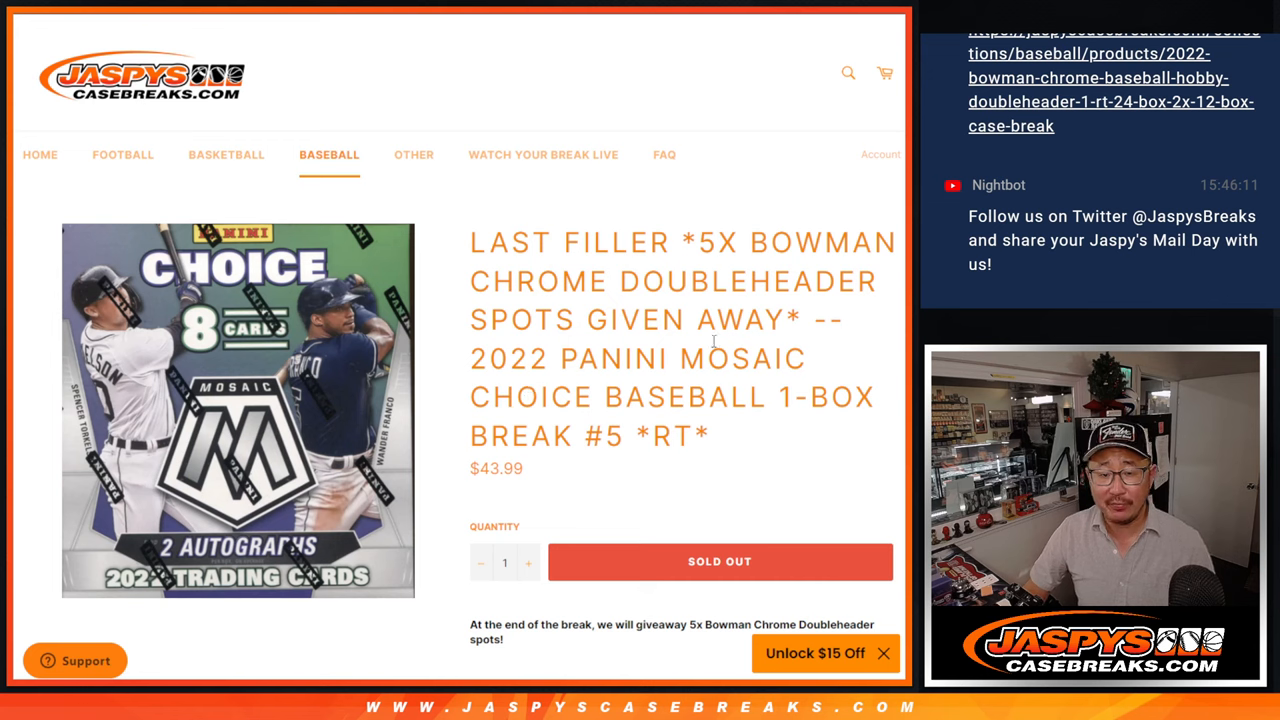
{"action": "left_click_drag", "start_coordinate": [710, 242], "coordinate": [790, 320]}
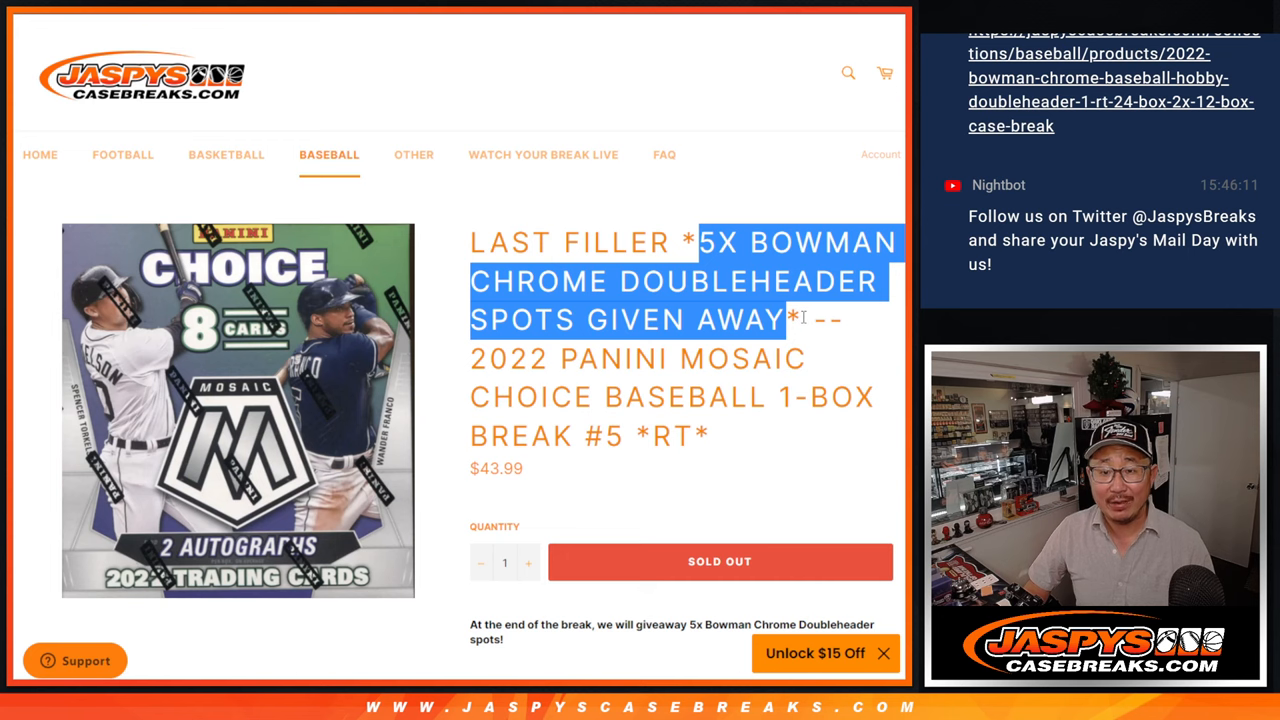
{"action": "left_click", "coordinate": [807, 322]}
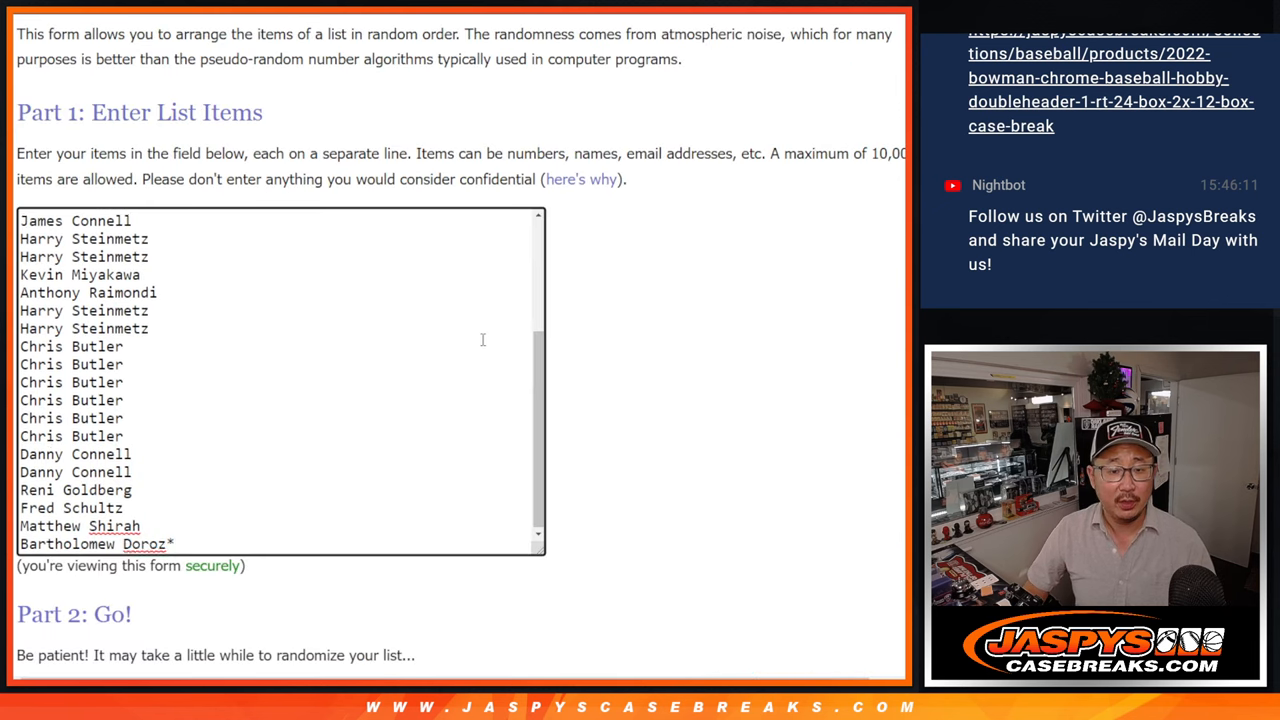
{"action": "scroll", "scroll_direction": "down", "scroll_amount": 3}
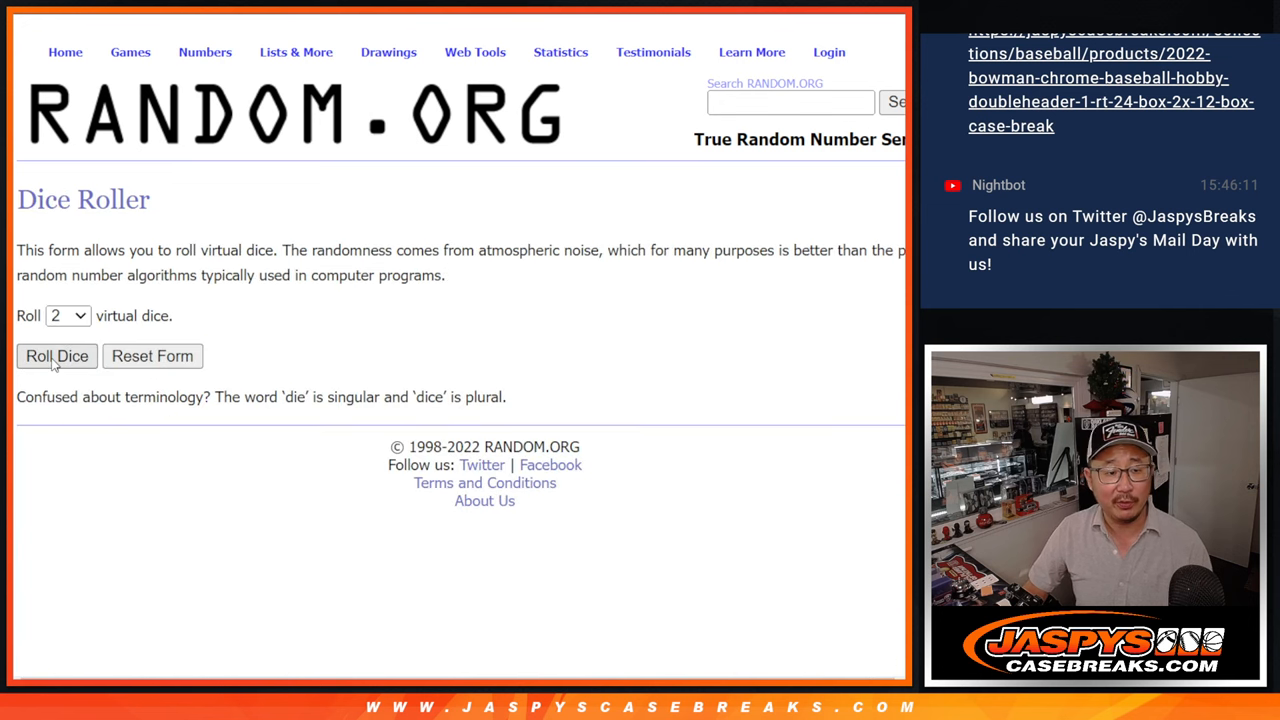
Roll the two dice and shuffle the 30 participant names three times
{"action": "left_click", "coordinate": [57, 356]}
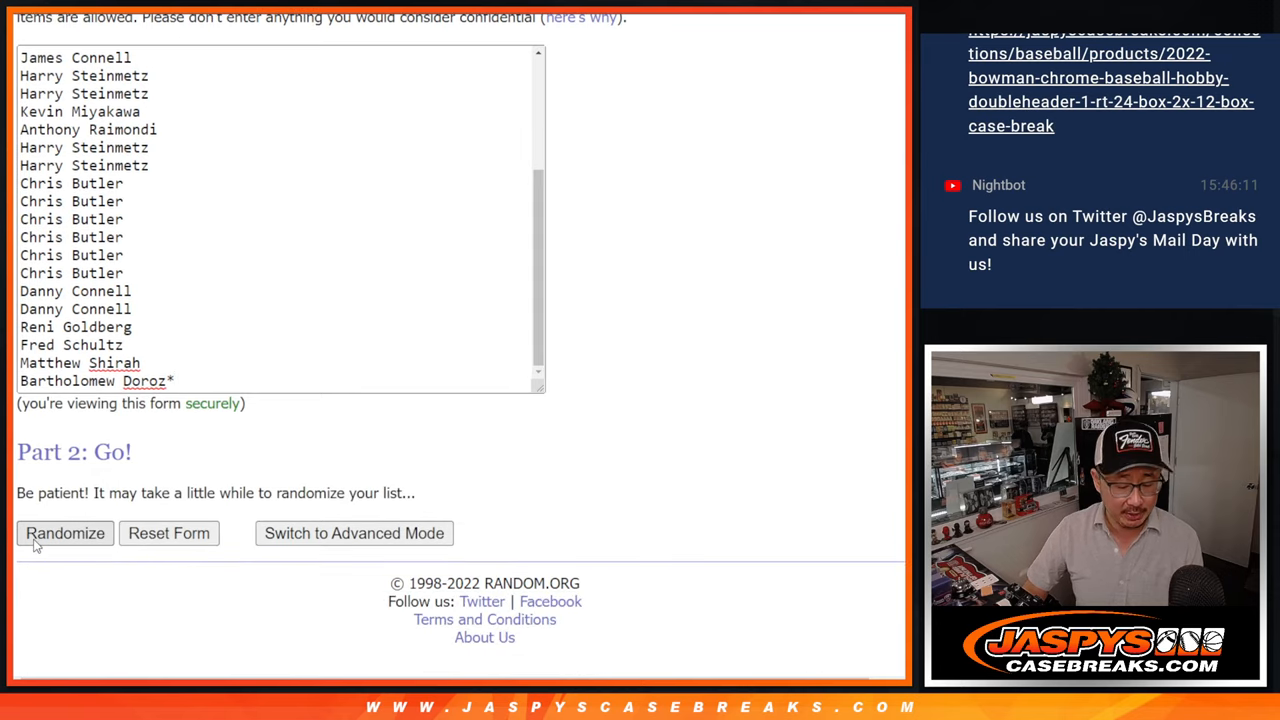
{"action": "left_click", "coordinate": [65, 533]}
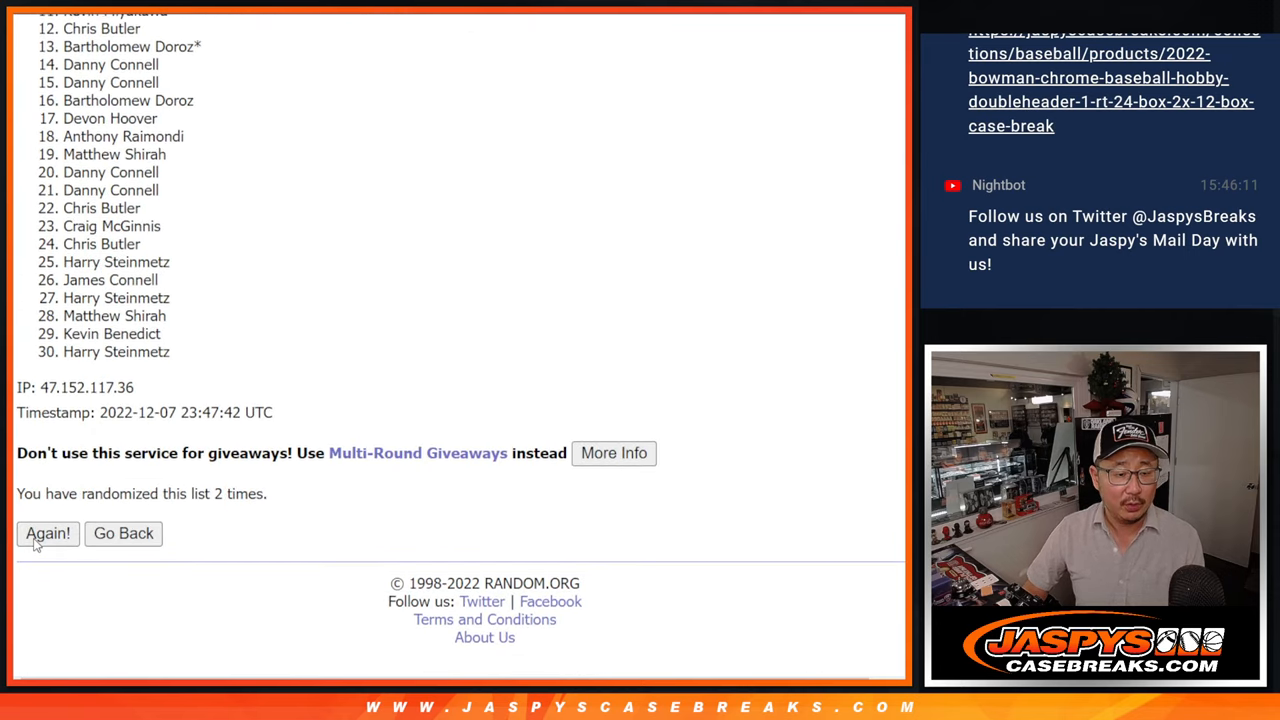
{"action": "left_click", "coordinate": [47, 533]}
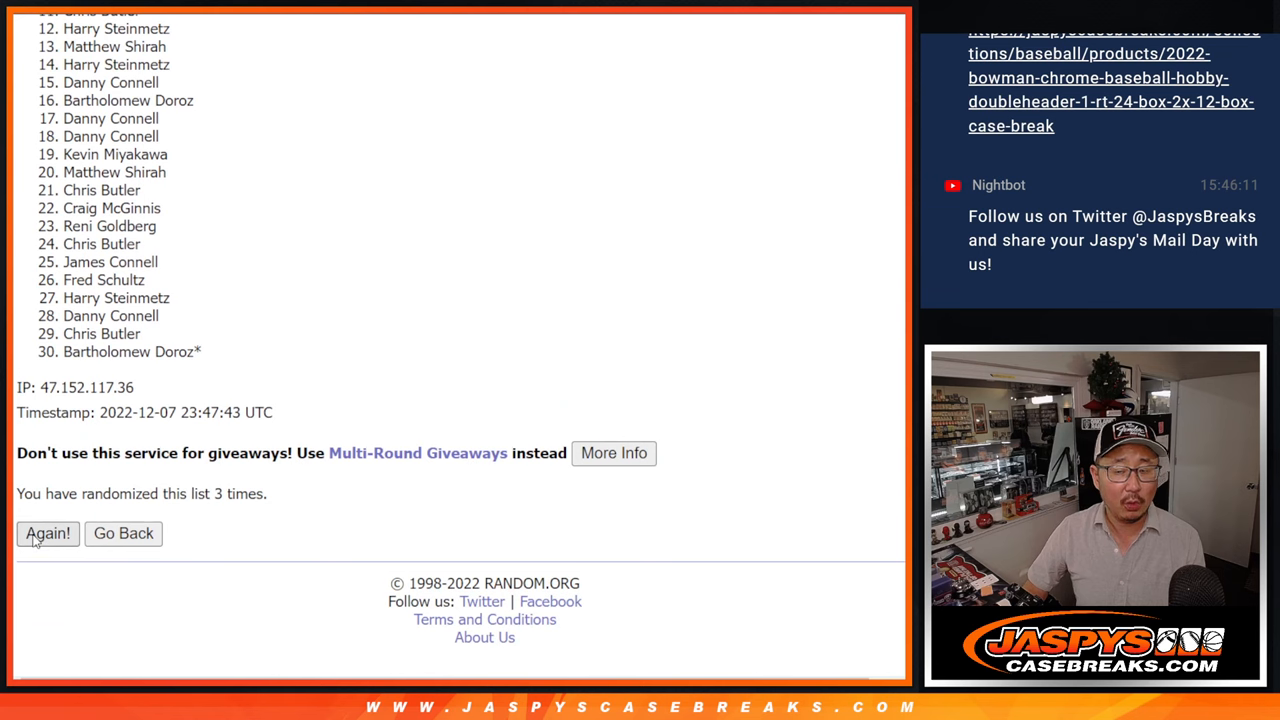
{"action": "left_click", "coordinate": [47, 533]}
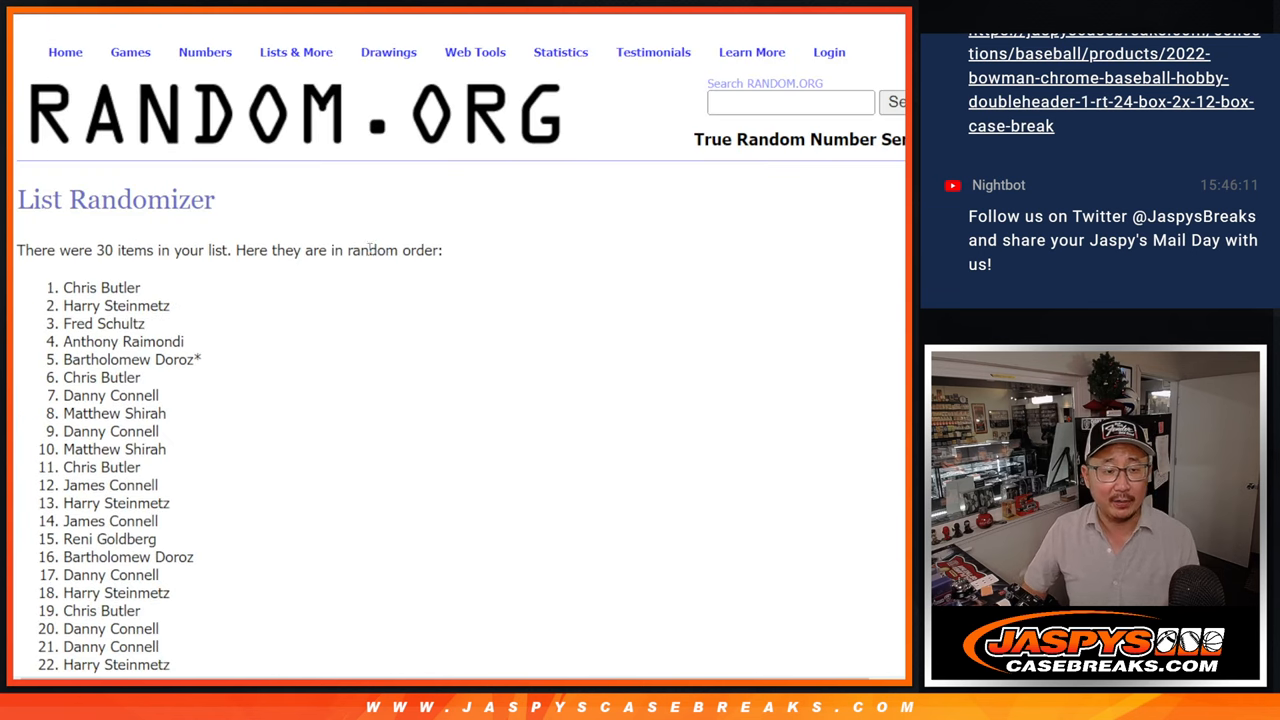
{"action": "scroll", "scroll_direction": "down", "scroll_amount": 3}
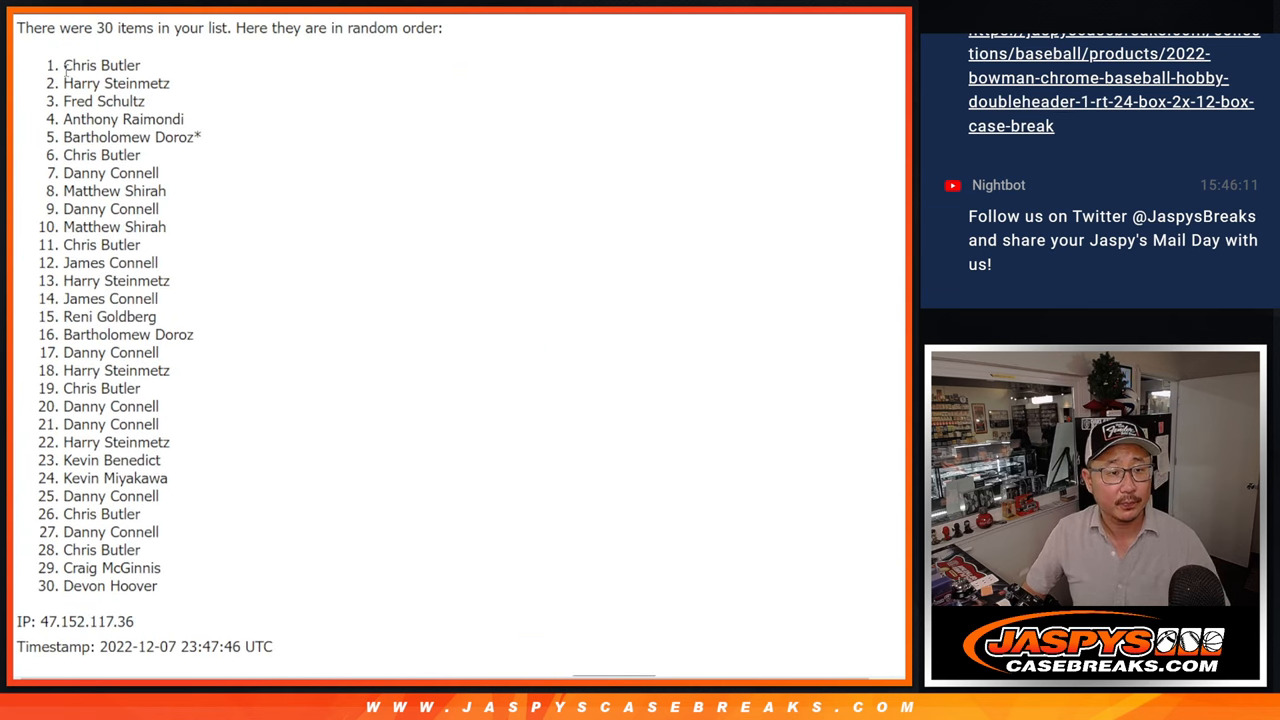
{"action": "scroll", "scroll_direction": "down", "scroll_amount": 3}
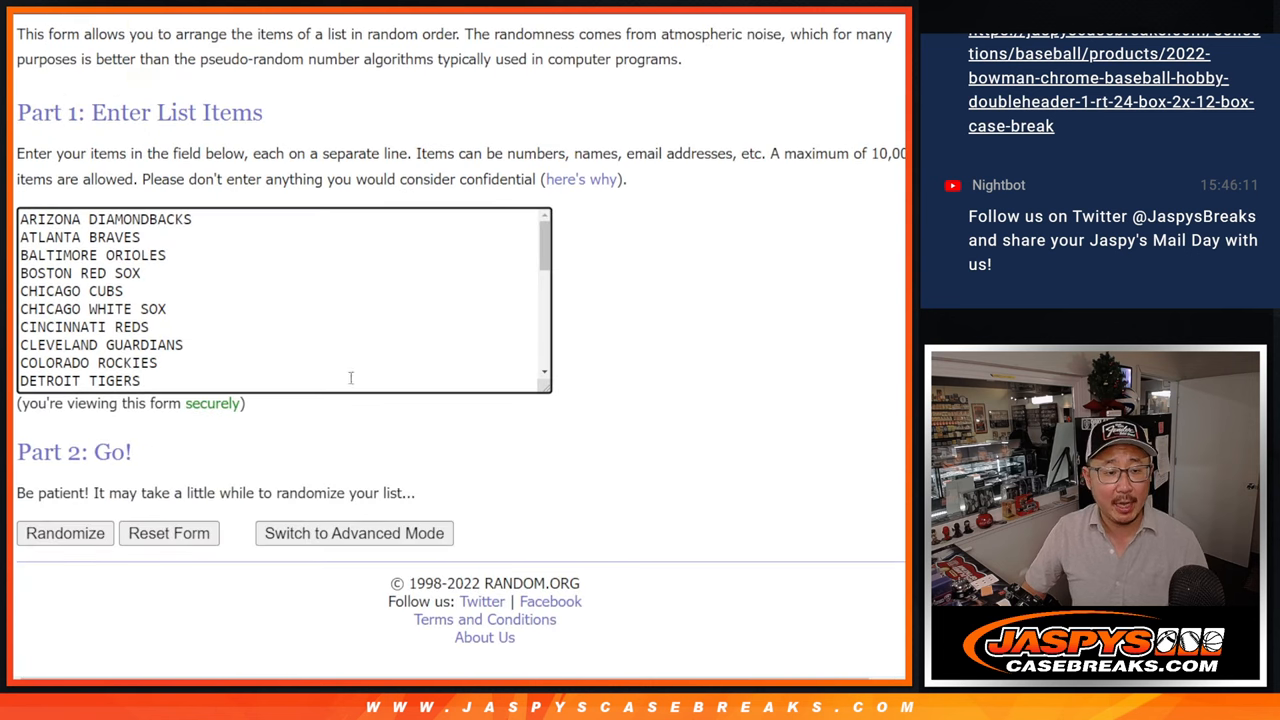
Shuffle the 30 MLB team names four times in a row
{"action": "left_click", "coordinate": [64, 533]}
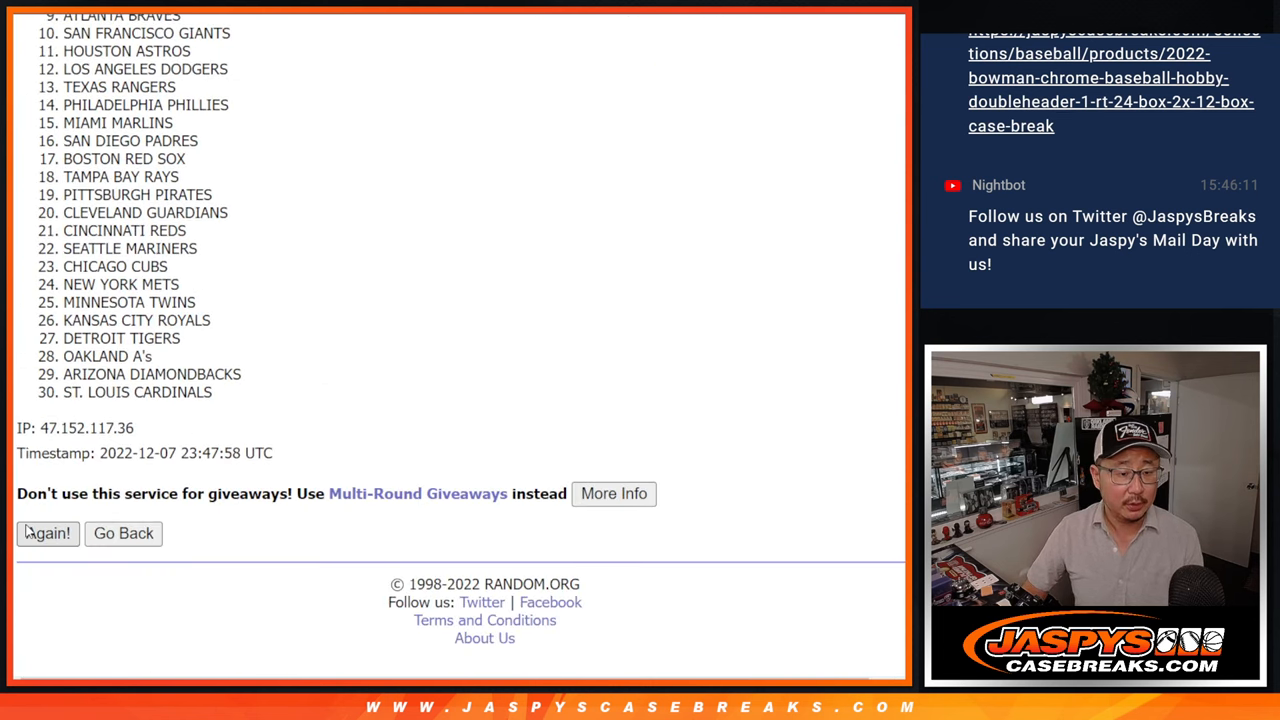
{"action": "left_click", "coordinate": [47, 533]}
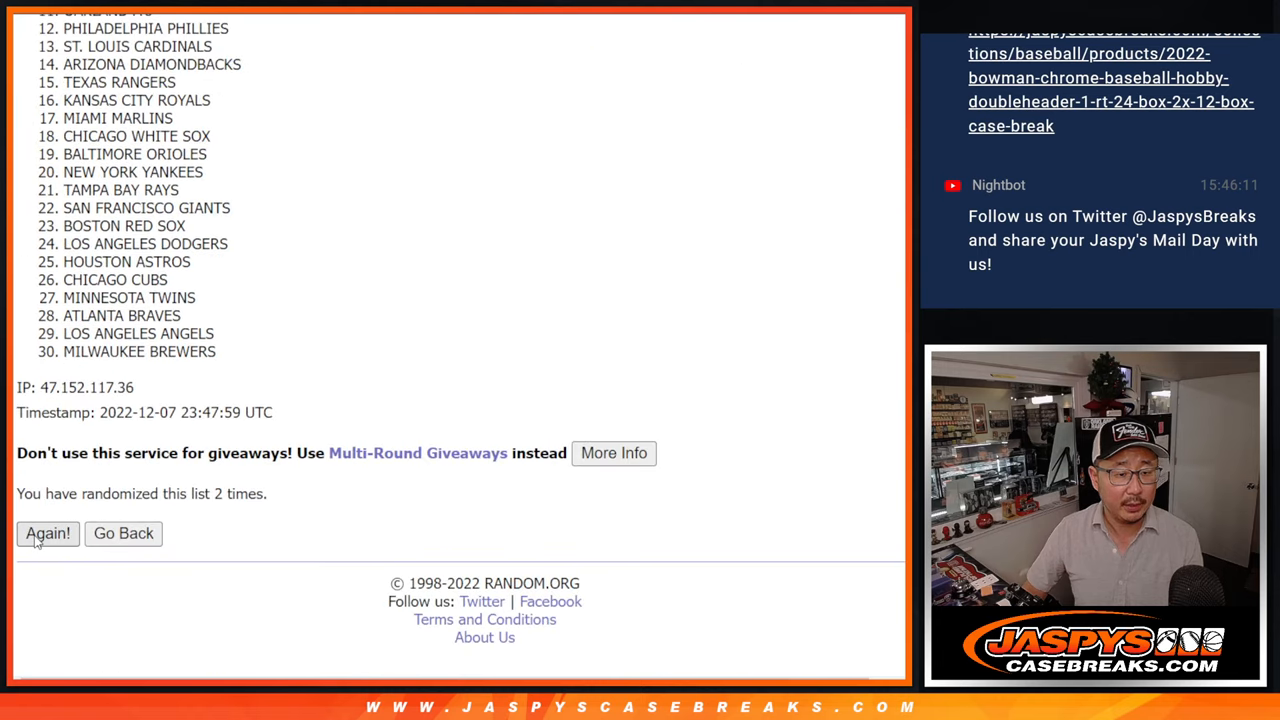
{"action": "left_click", "coordinate": [47, 533]}
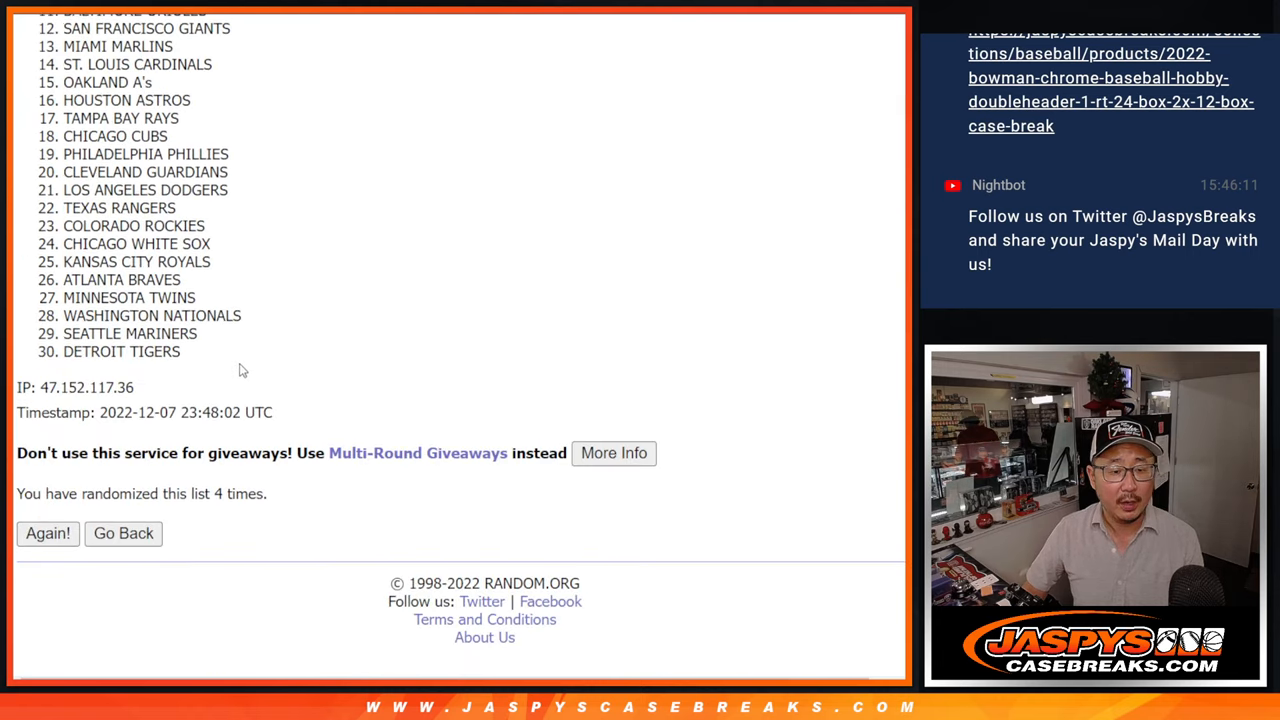
{"action": "left_click", "coordinate": [48, 533]}
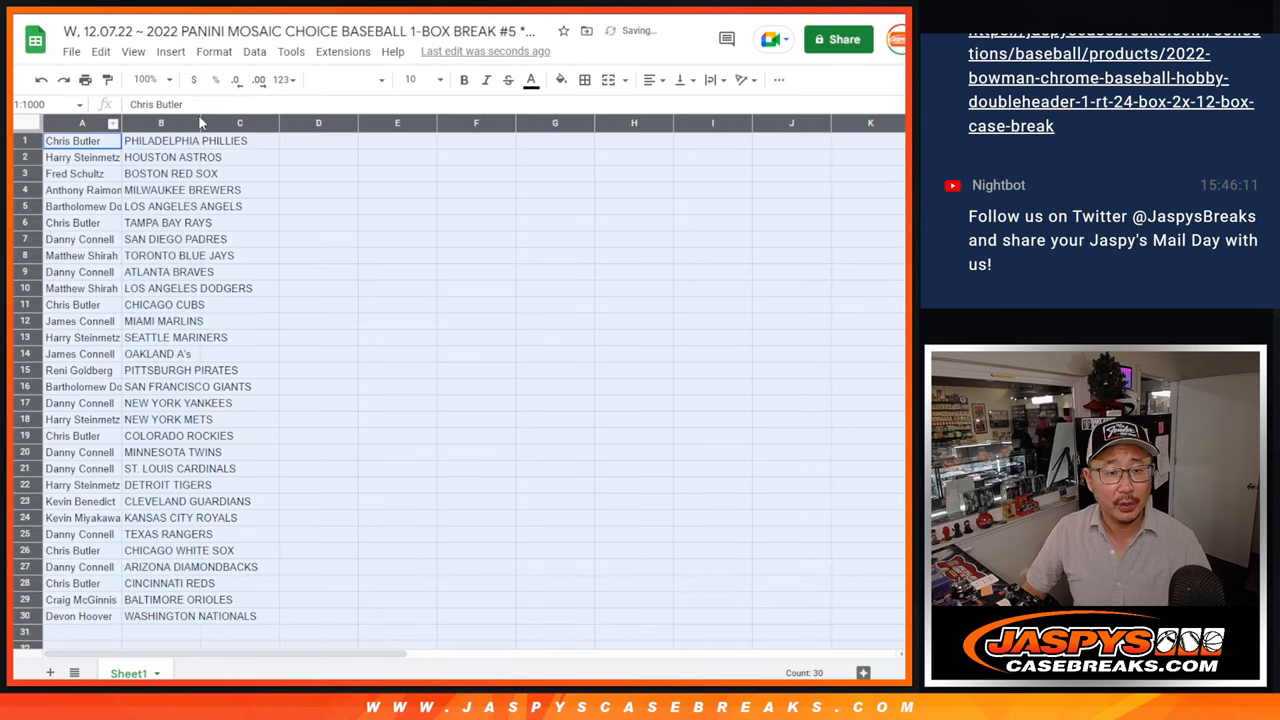
Set the name–team pairings to font size 12 and bring up printing
{"action": "left_click", "coordinate": [411, 79]}
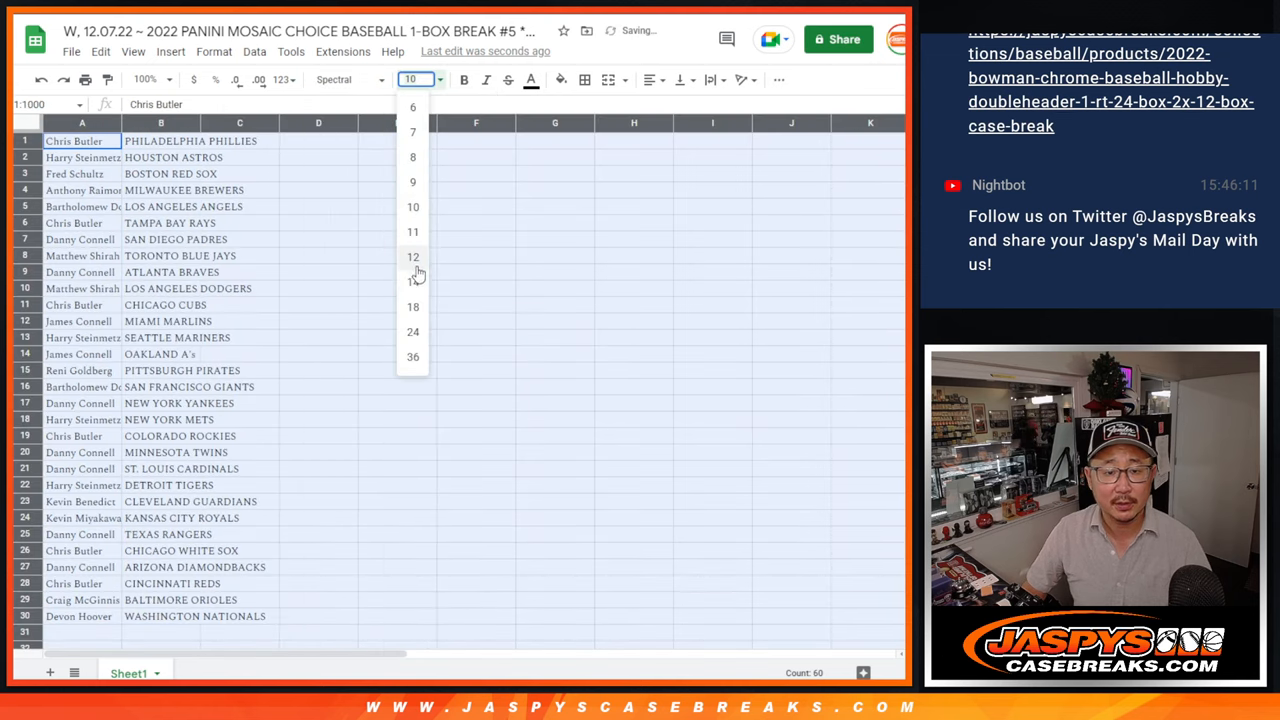
{"action": "left_click", "coordinate": [413, 257]}
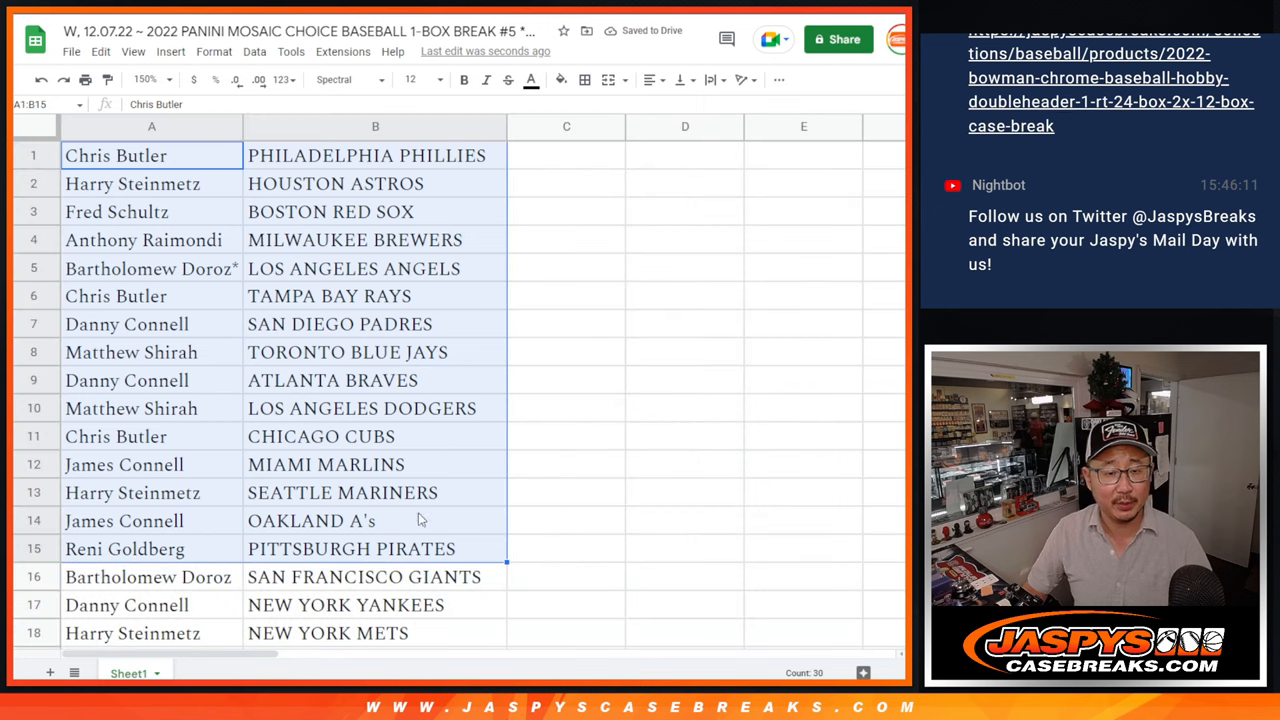
{"action": "mouse_move", "coordinate": [372, 334]}
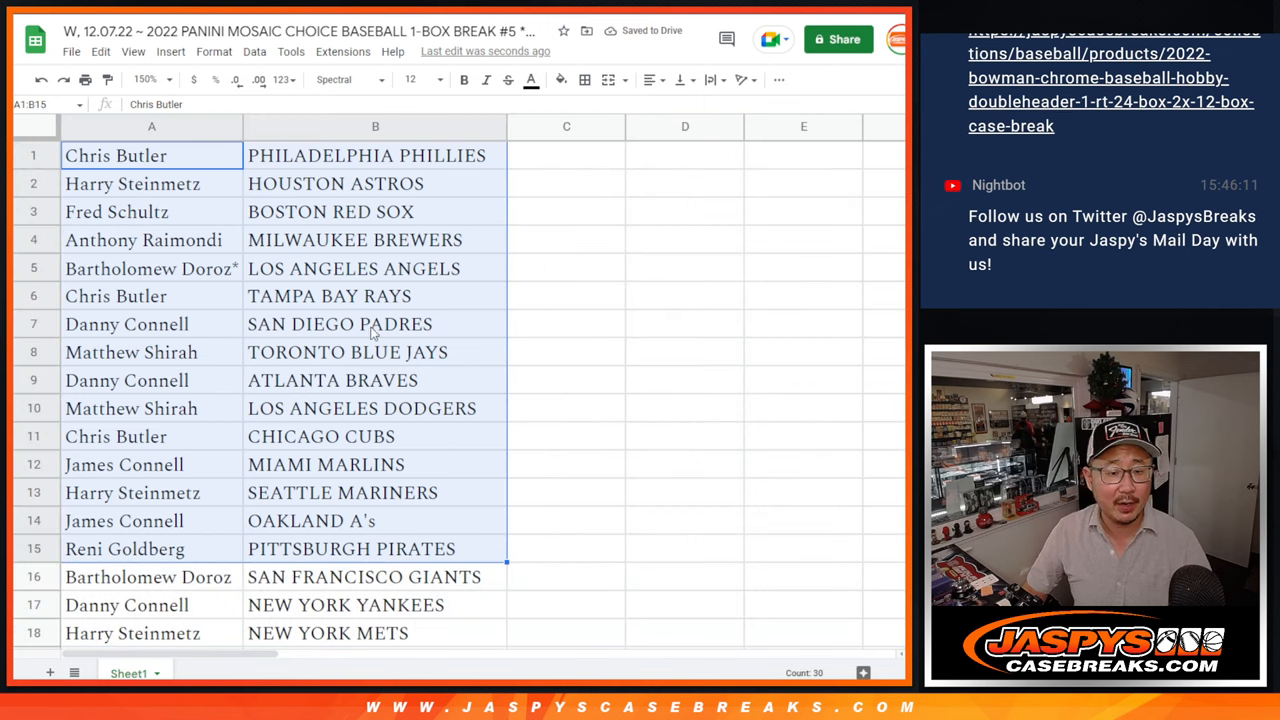
{"action": "scroll", "scroll_direction": "down", "scroll_amount": 3}
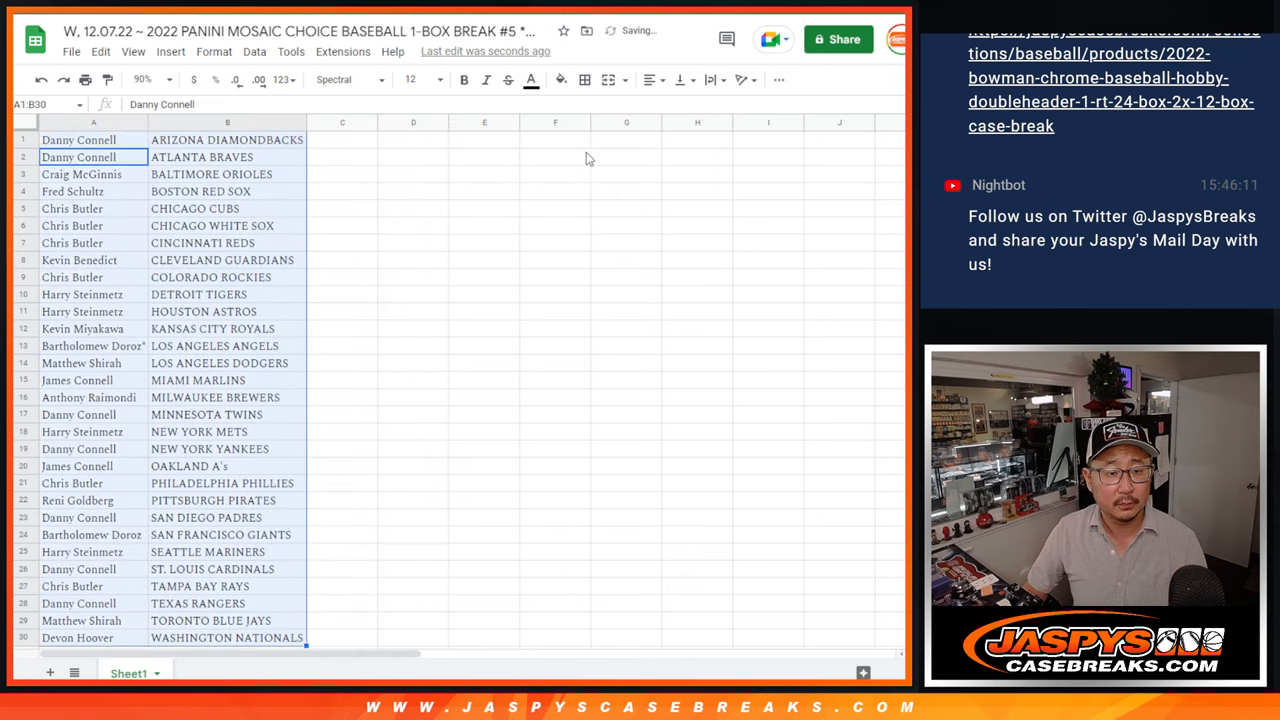
{"action": "left_click", "coordinate": [584, 79]}
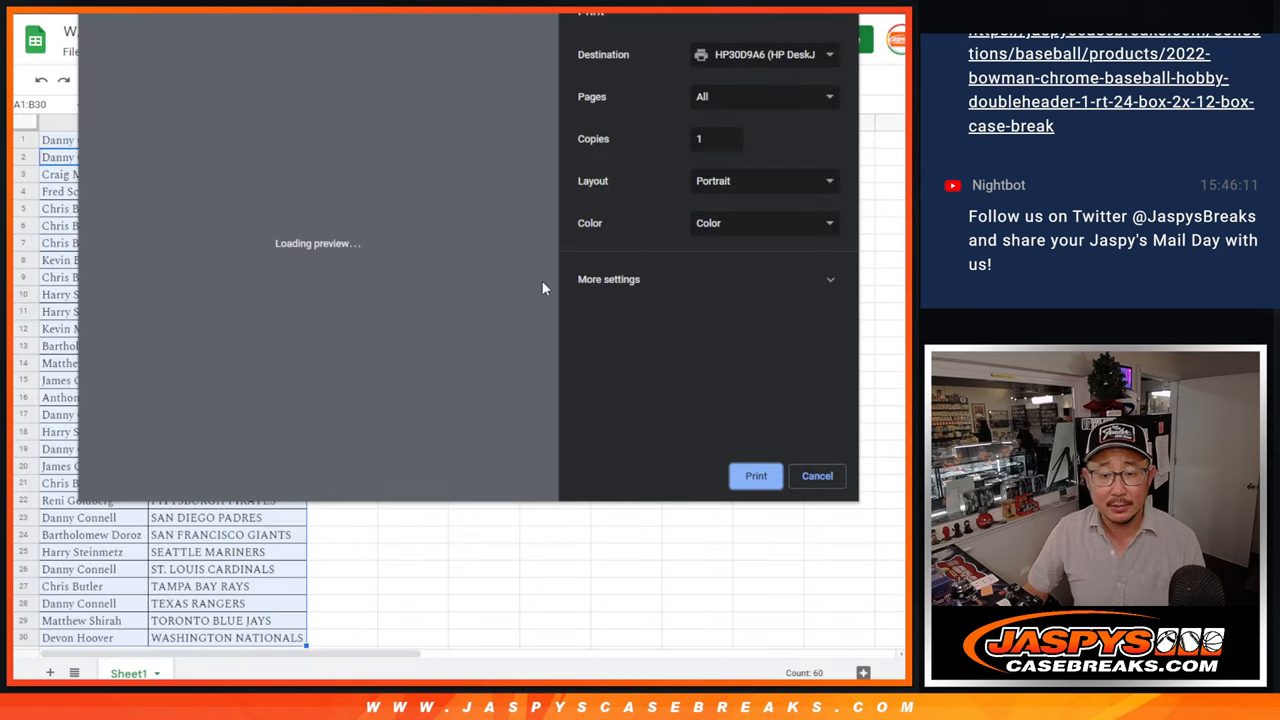
Send the sorted name–team list to the HP printer
{"action": "left_click", "coordinate": [816, 475]}
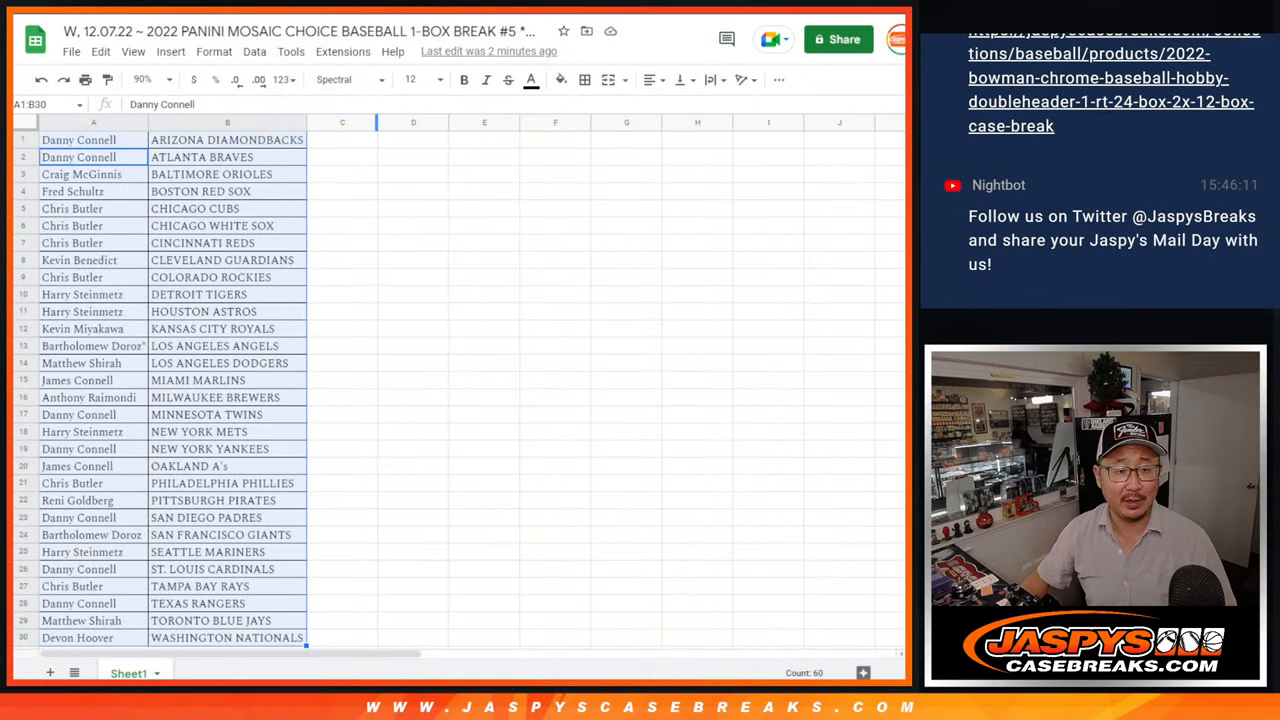
Roll the two dice and reshuffle the 30 participant names repeatedly to draw winners
{"action": "scroll", "scroll_direction": "down", "scroll_amount": 3}
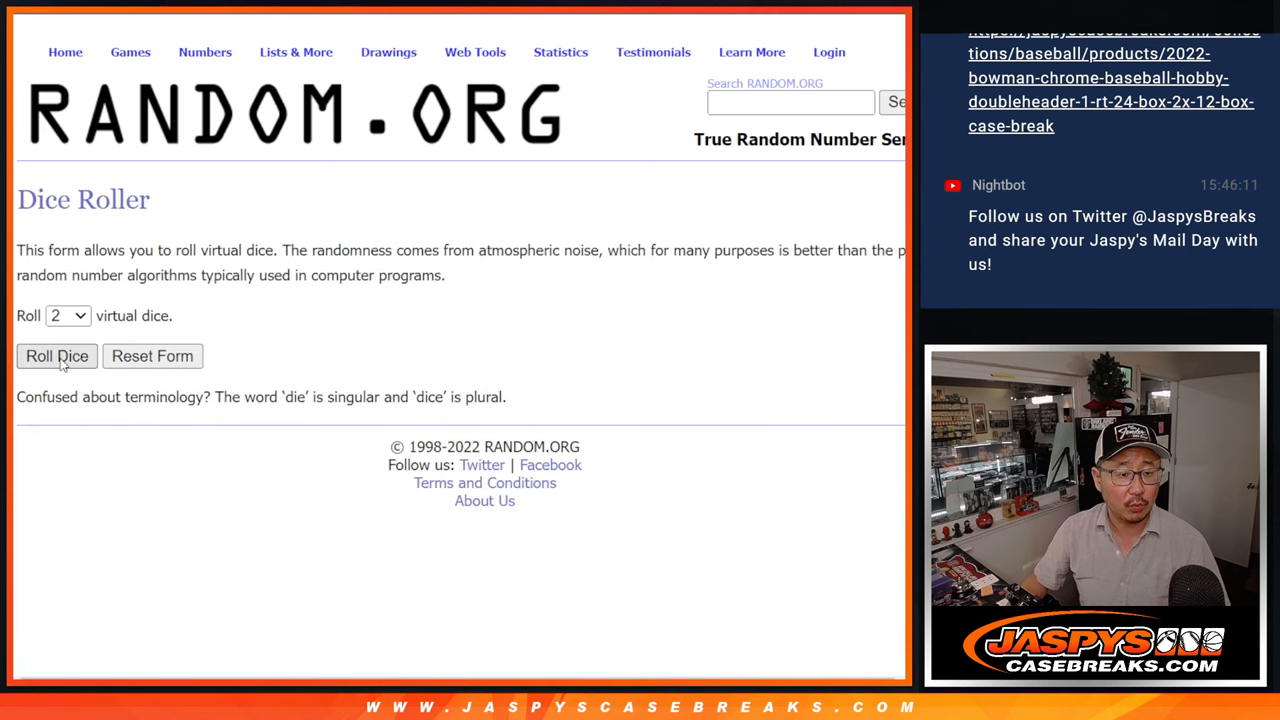
{"action": "left_click", "coordinate": [57, 356]}
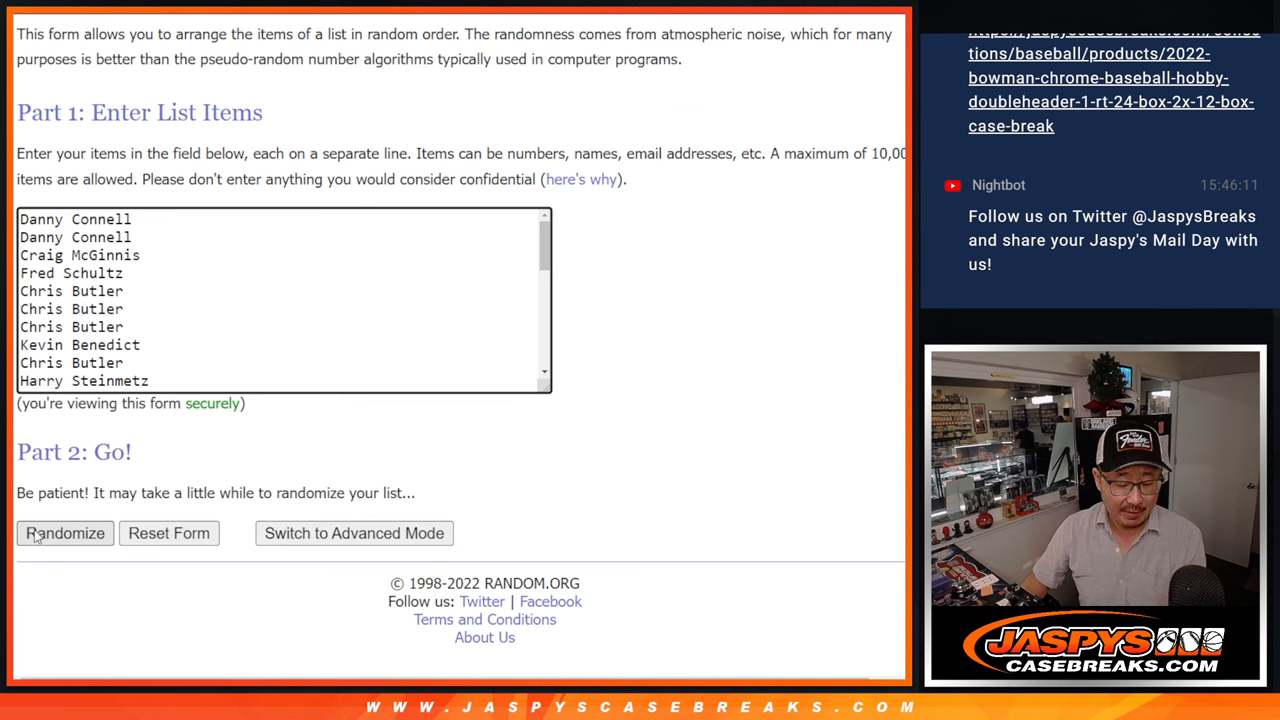
{"action": "left_click", "coordinate": [65, 532]}
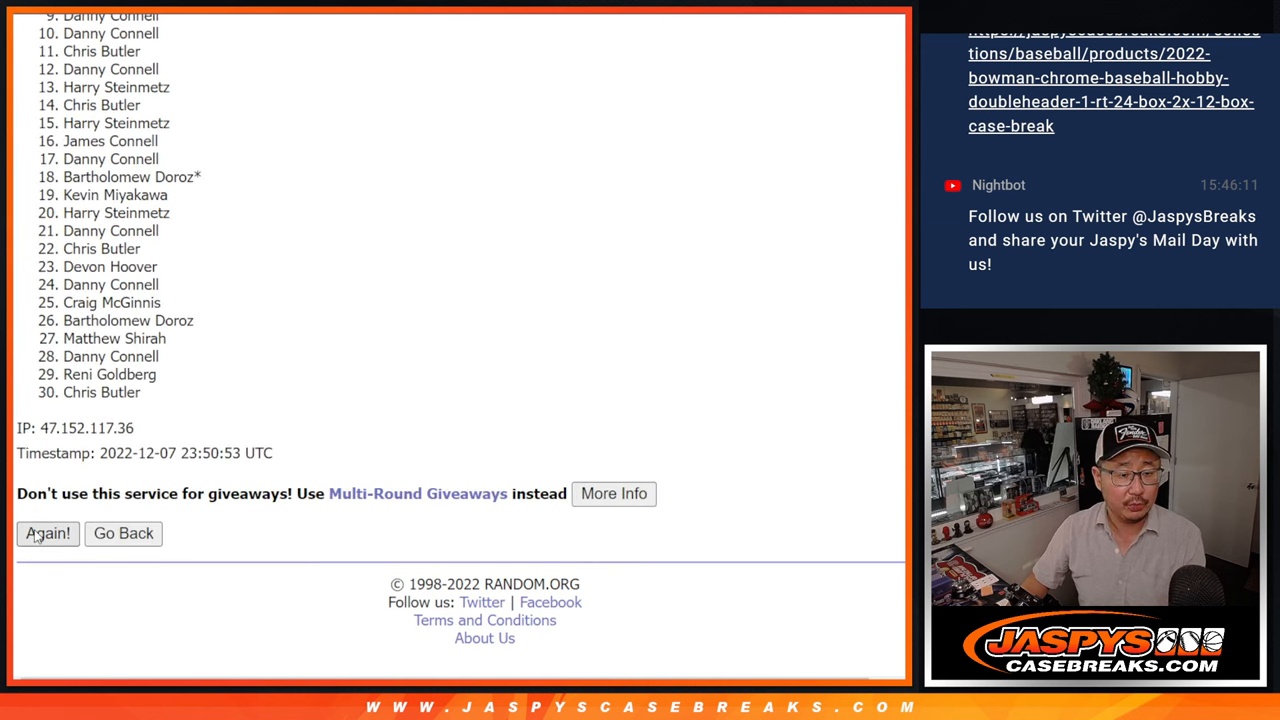
{"action": "left_click", "coordinate": [47, 533]}
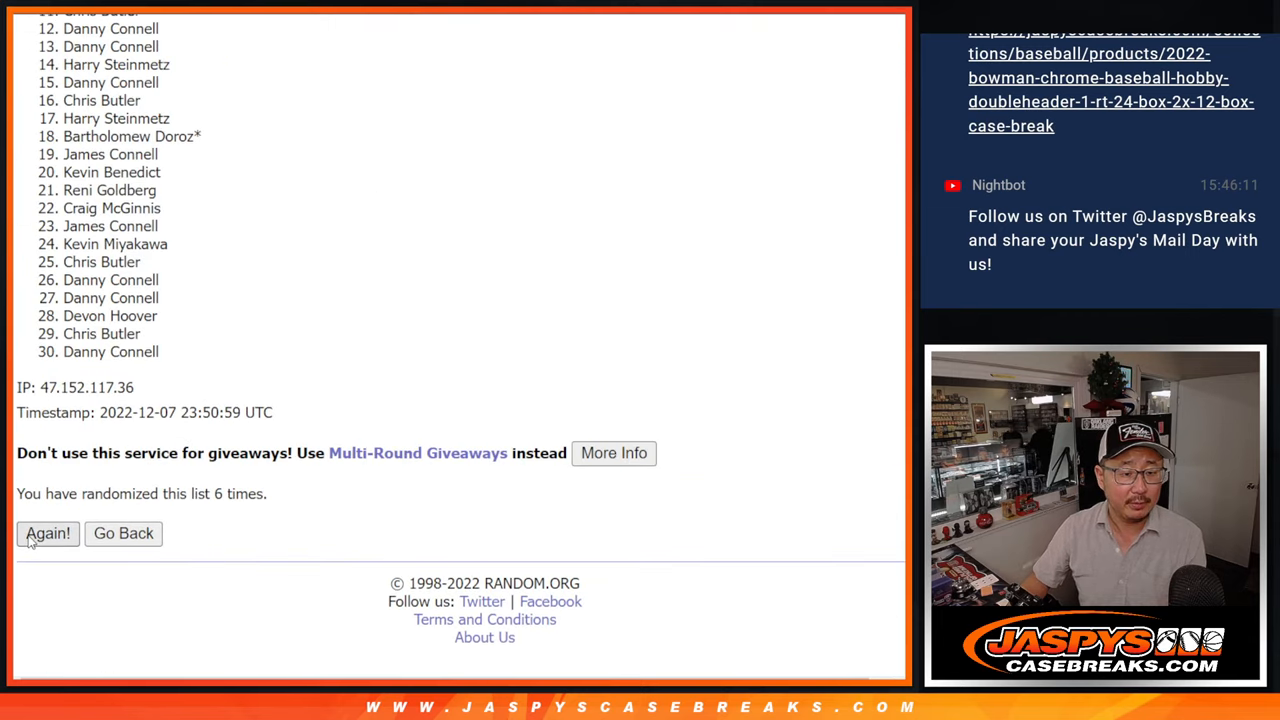
{"action": "left_click", "coordinate": [47, 533]}
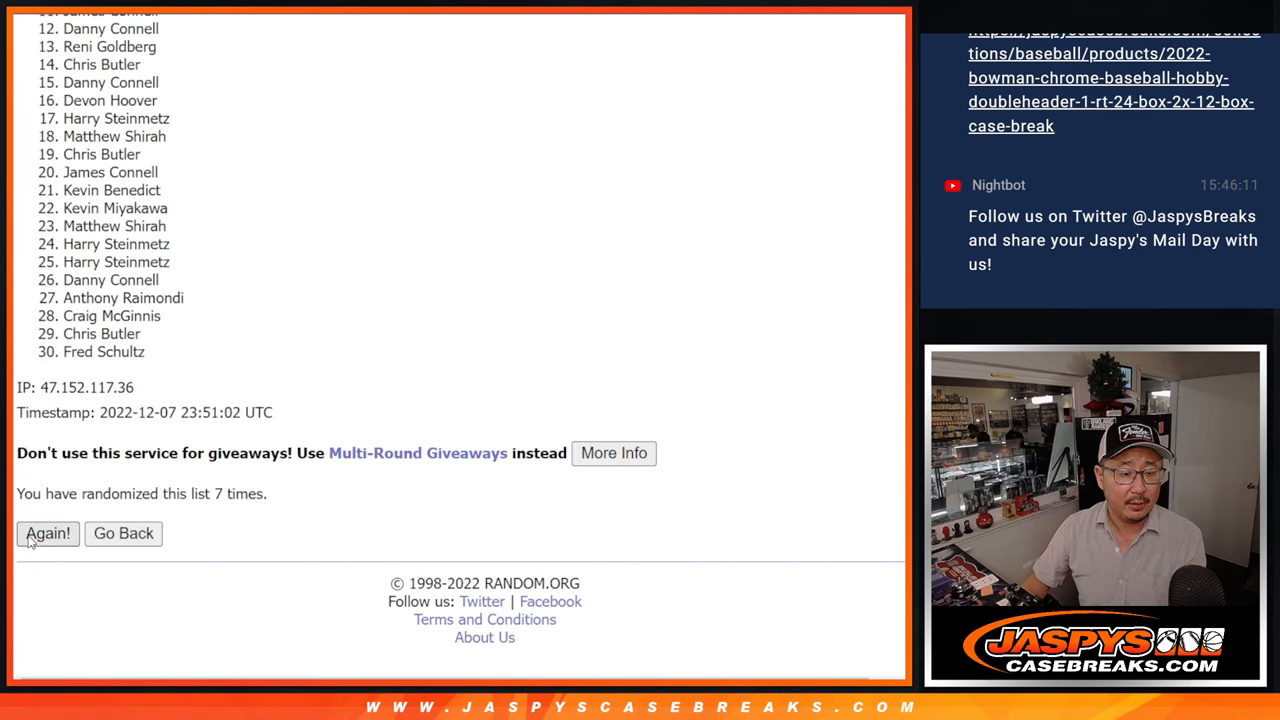
{"action": "left_click", "coordinate": [48, 533]}
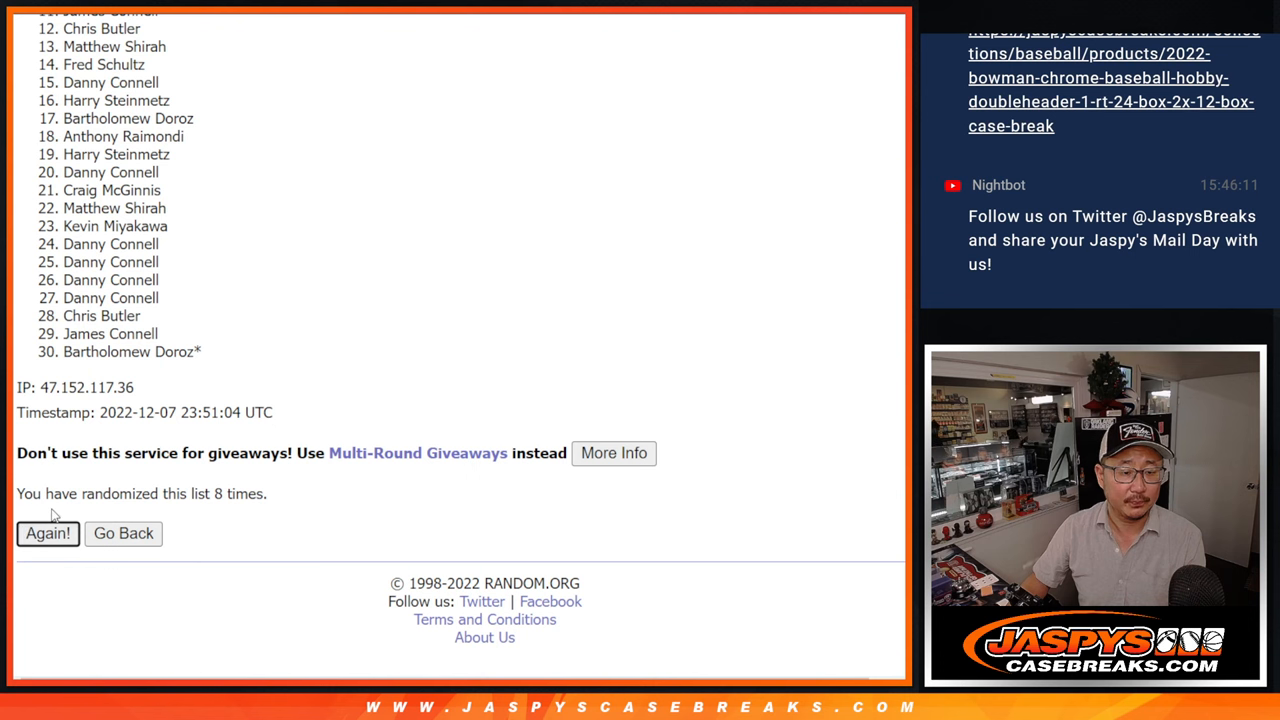
{"action": "left_click", "coordinate": [47, 533]}
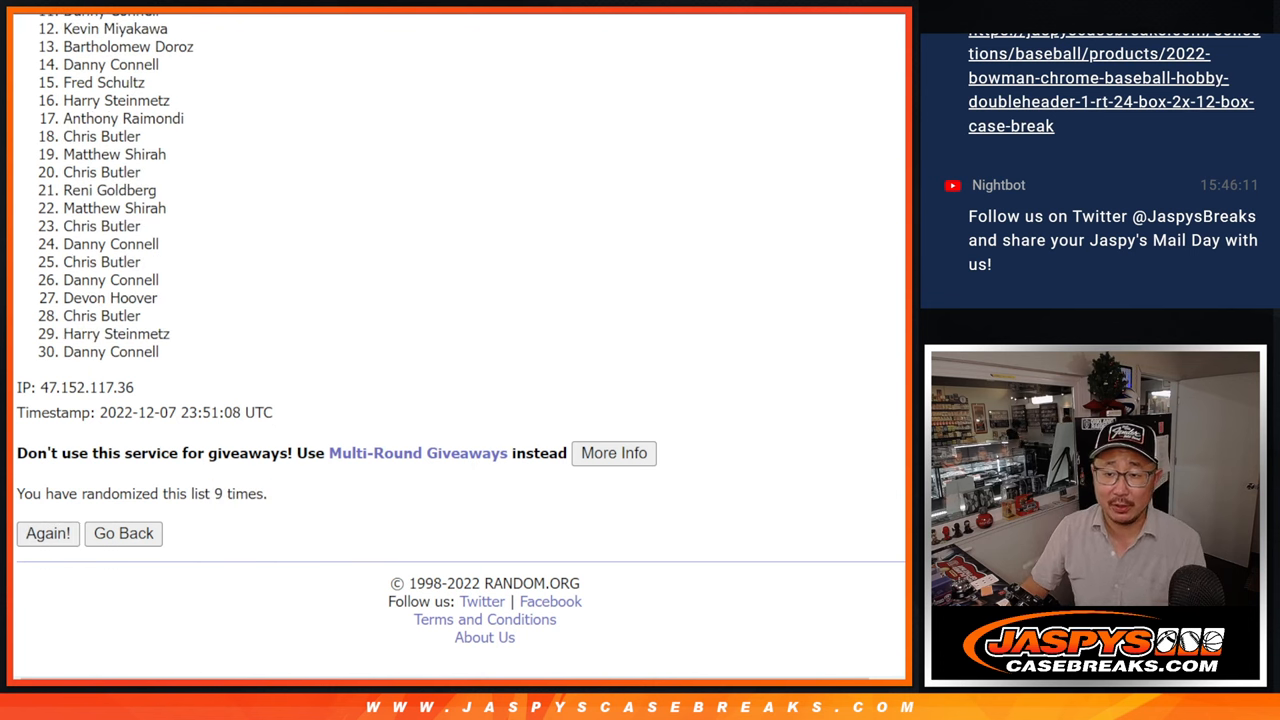
{"action": "scroll", "scroll_direction": "down", "scroll_amount": 3}
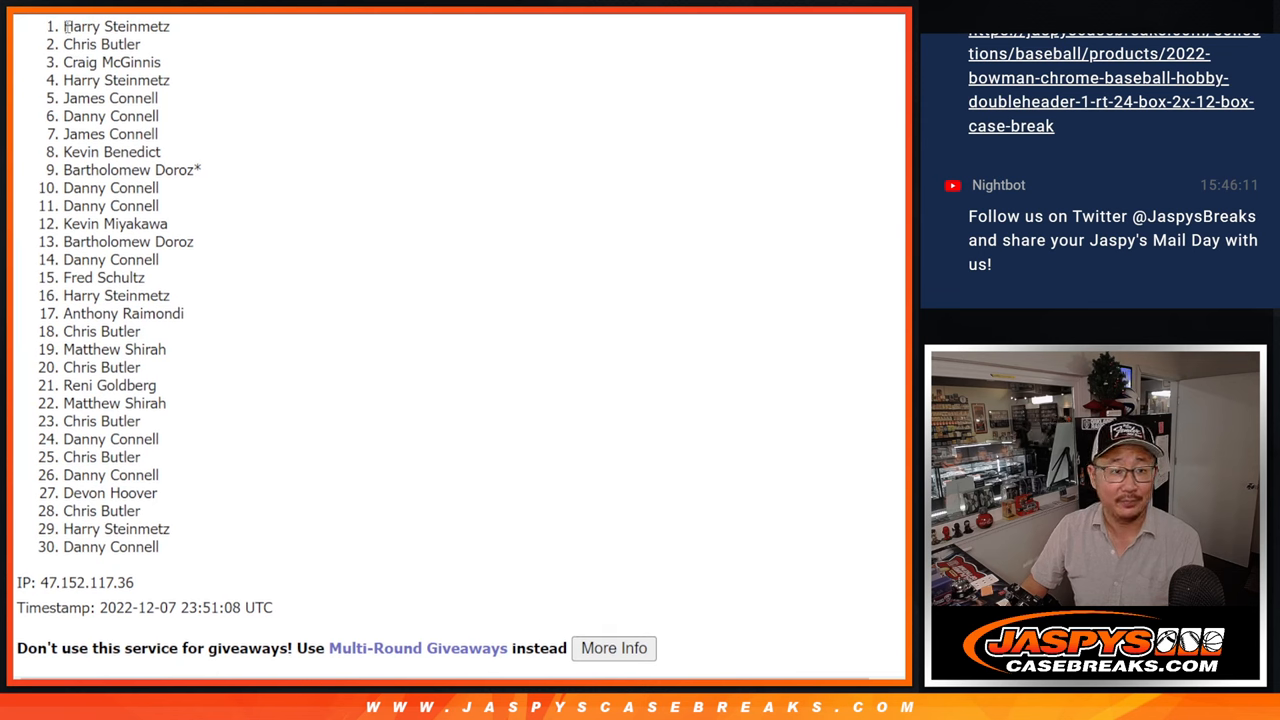
Highlight entries 1 through 5 of the shuffled list as the winners
{"action": "left_click_drag", "start_coordinate": [65, 26], "coordinate": [160, 116]}
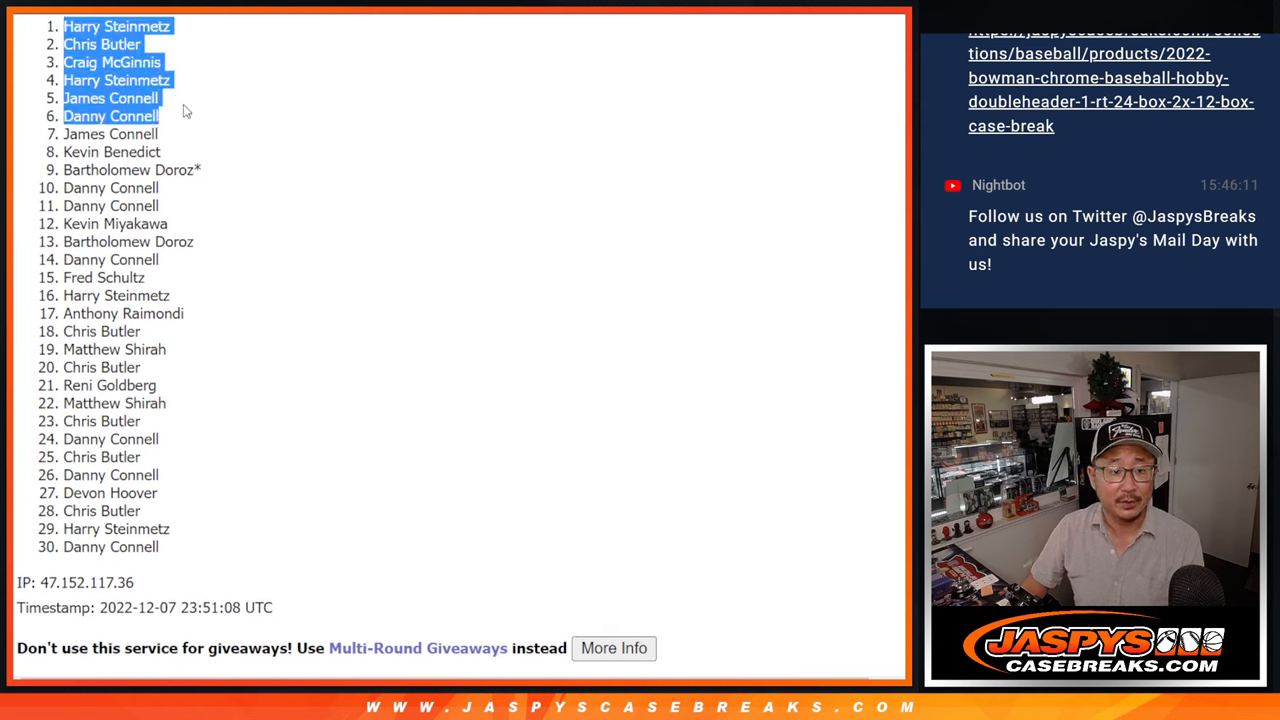
{"action": "scroll", "scroll_direction": "down", "scroll_amount": 3}
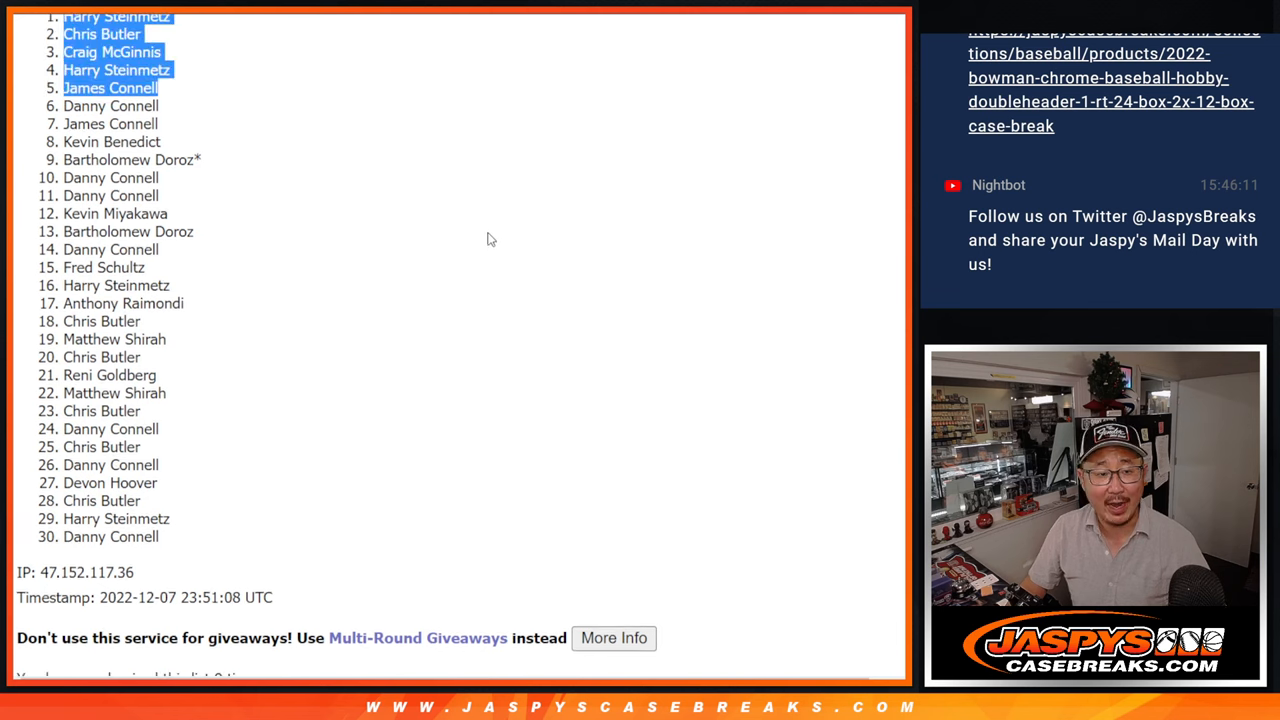